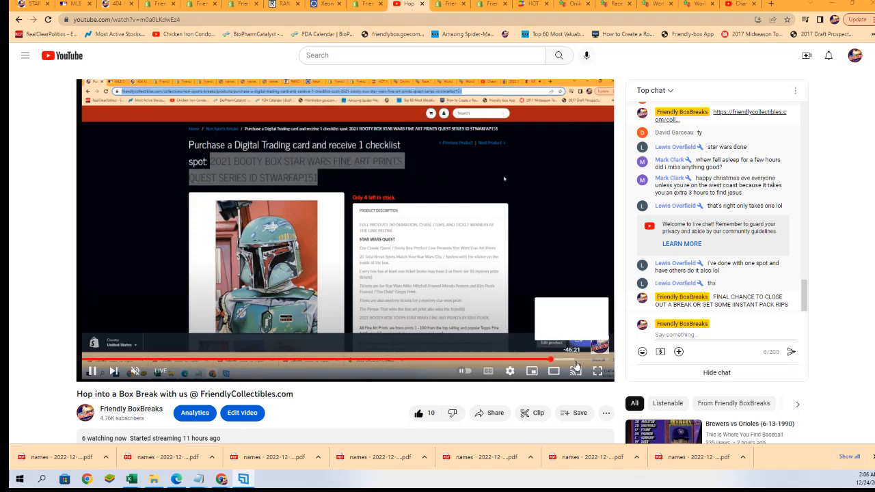
Step: Watch the live stream replay full screen, re-entering after briefly leaving it
{"action": "left_click", "coordinate": [596, 371]}
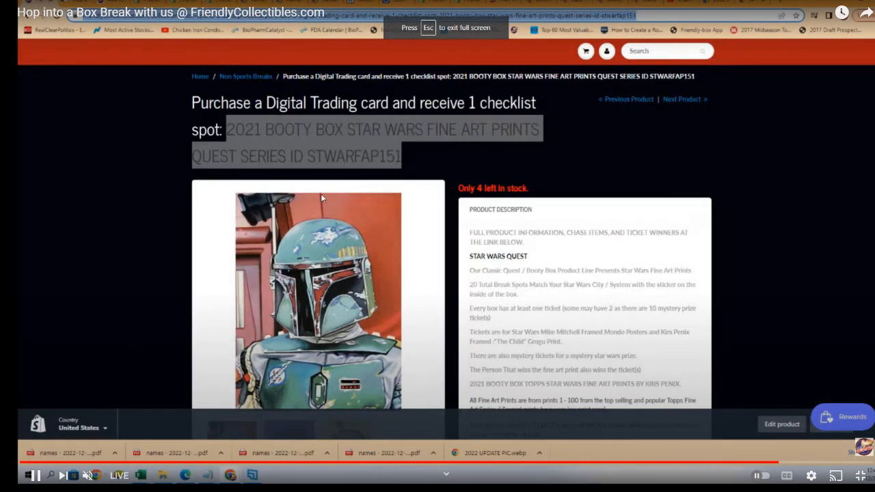
{"action": "mouse_move", "coordinate": [812, 476]}
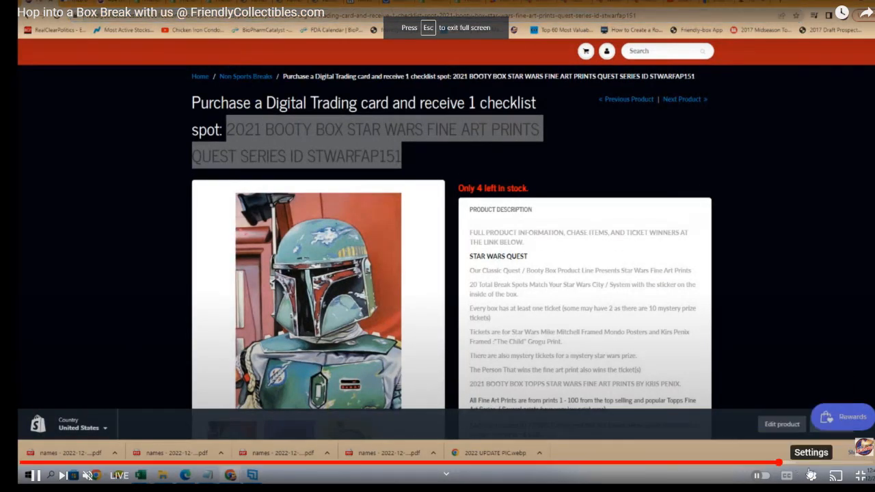
{"action": "key", "text": "Escape"}
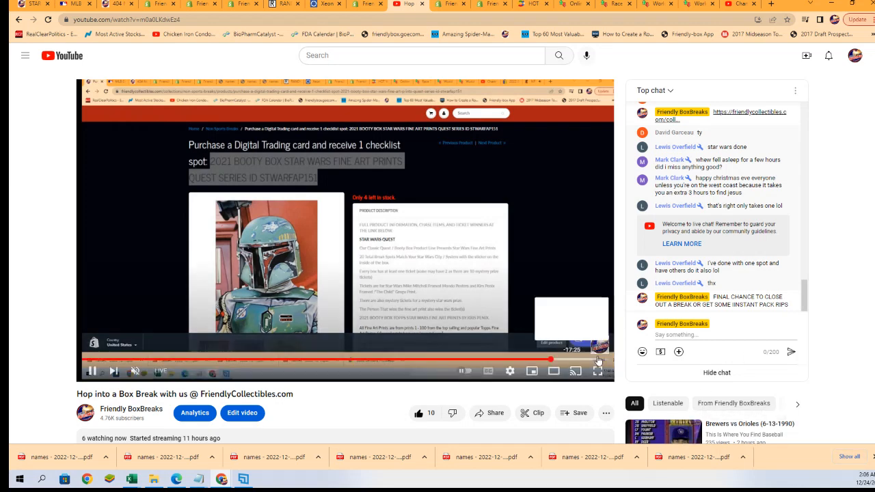
{"action": "left_click", "coordinate": [596, 371]}
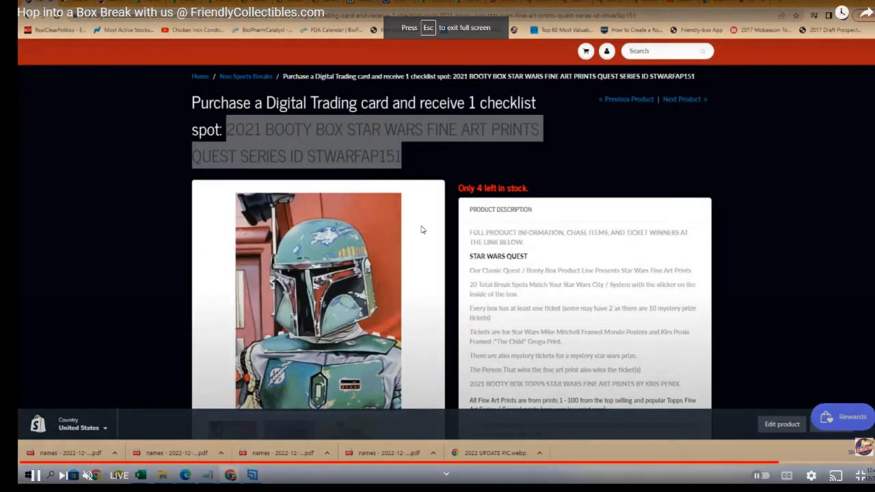
{"action": "mouse_move", "coordinate": [780, 465]}
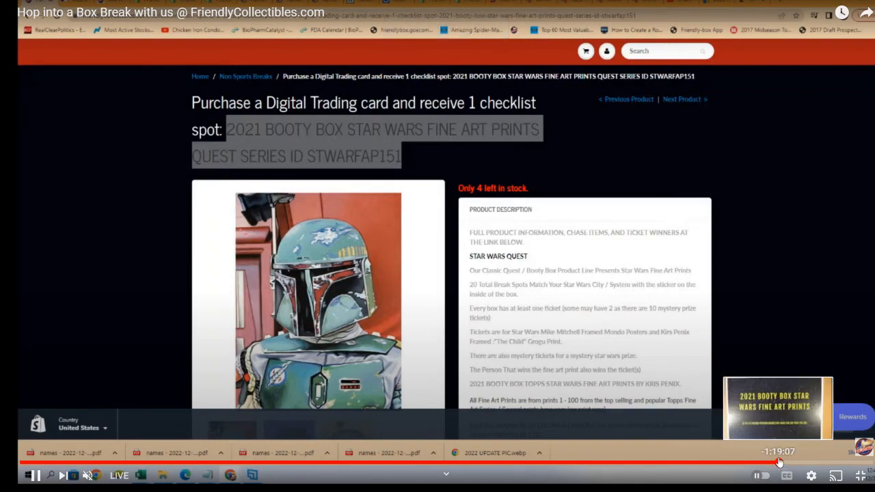
Step: Seek the replay back to around the 1:16 mark where the name-race animation plays
{"action": "scroll", "scroll_direction": "down", "scroll_amount": 3}
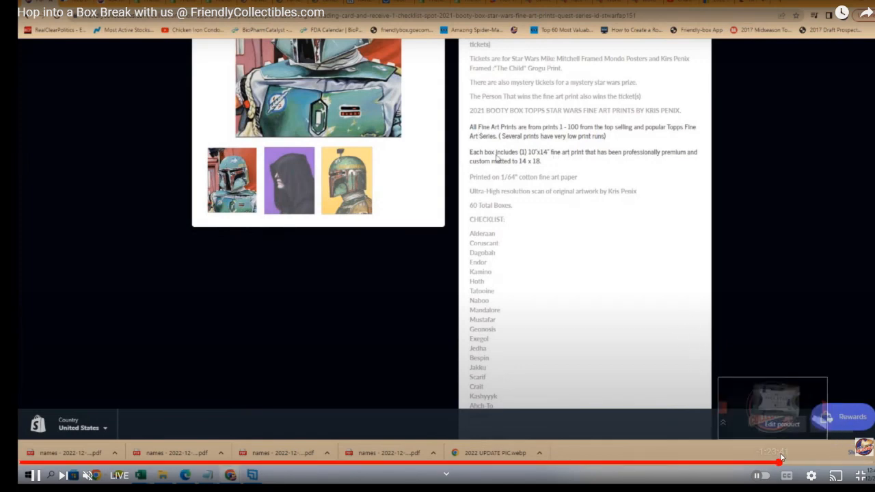
{"action": "scroll", "scroll_direction": "down", "scroll_amount": 3}
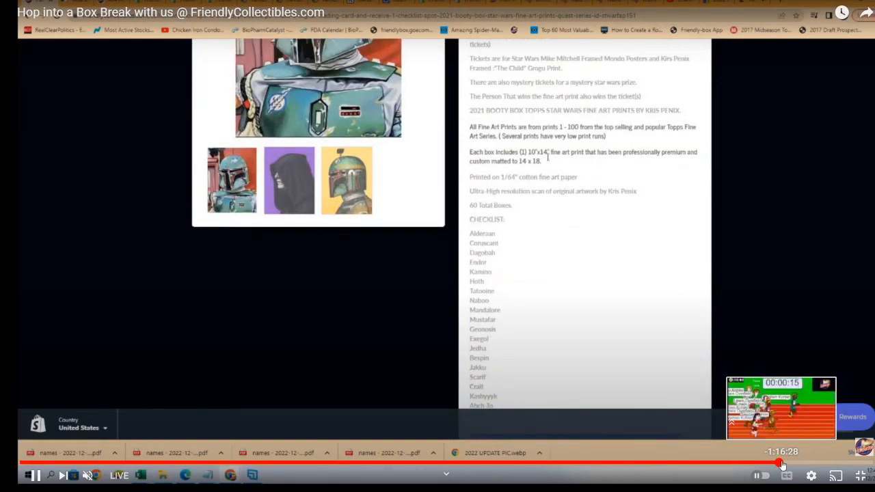
{"action": "left_click_drag", "start_coordinate": [549, 151], "coordinate": [578, 178]}
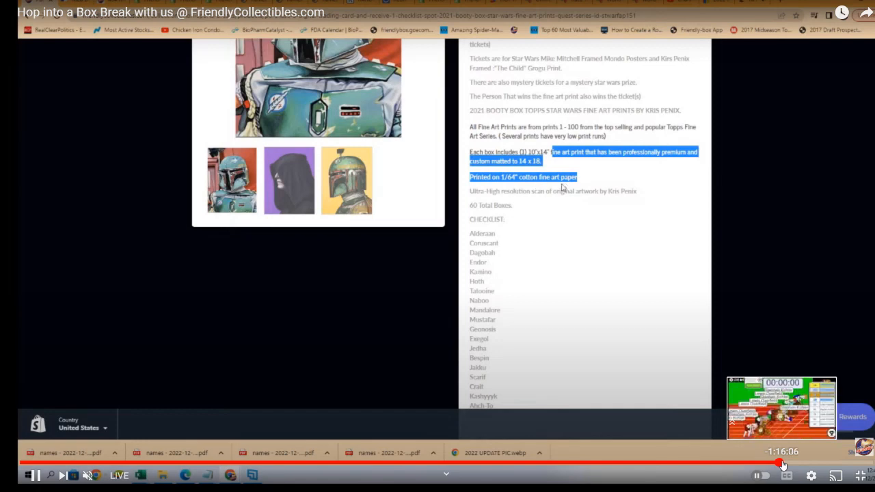
{"action": "scroll", "scroll_direction": "down", "scroll_amount": 3}
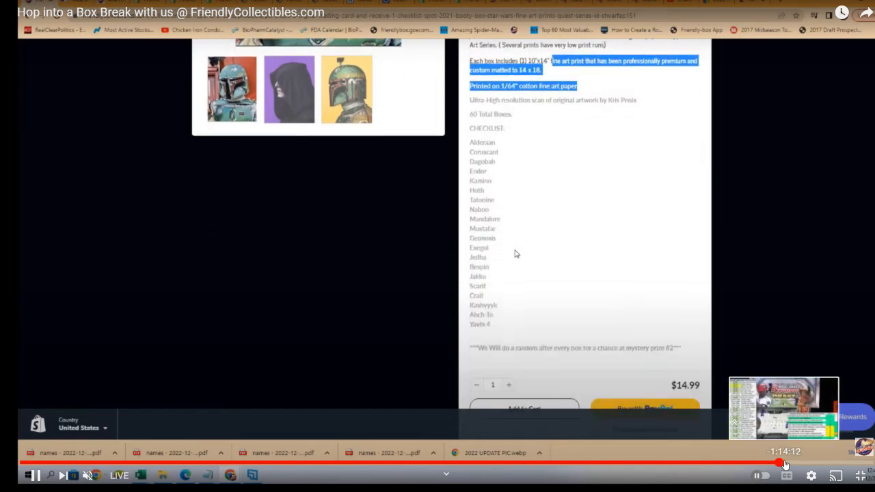
{"action": "scroll", "scroll_direction": "down", "scroll_amount": 3}
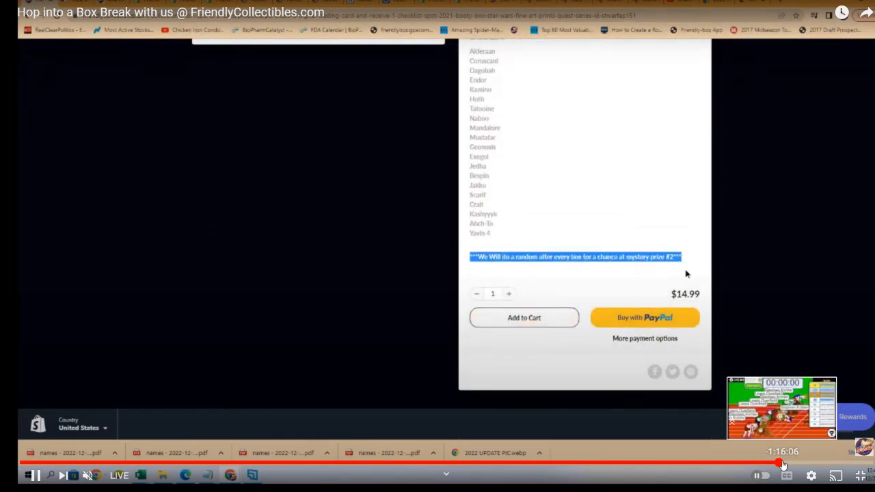
{"action": "scroll", "scroll_direction": "up", "scroll_amount": 3}
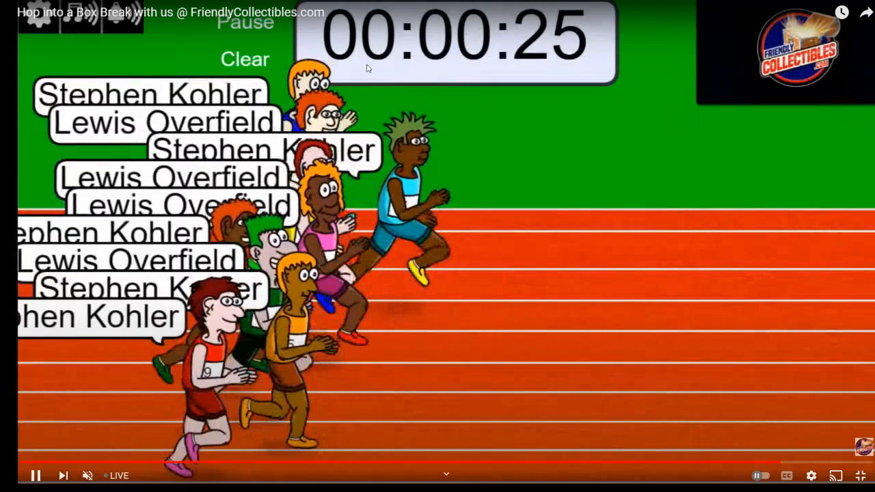
{"action": "mouse_move", "coordinate": [745, 134]}
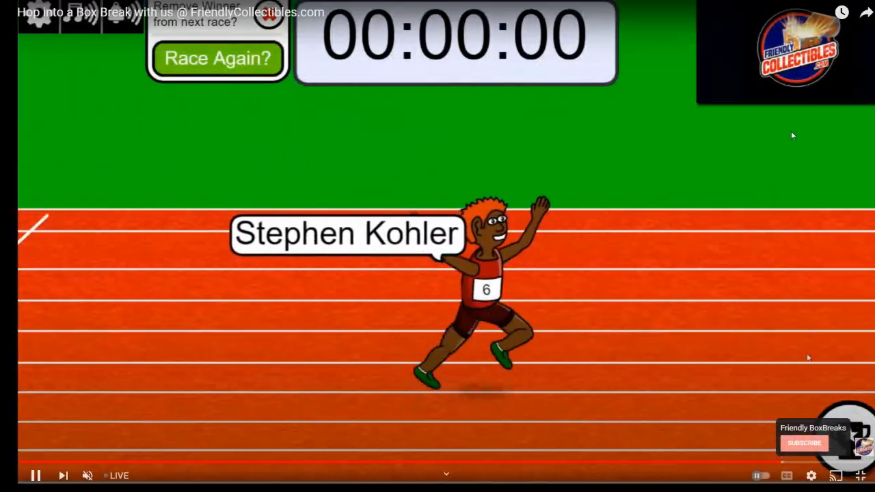
{"action": "mouse_move", "coordinate": [817, 192]}
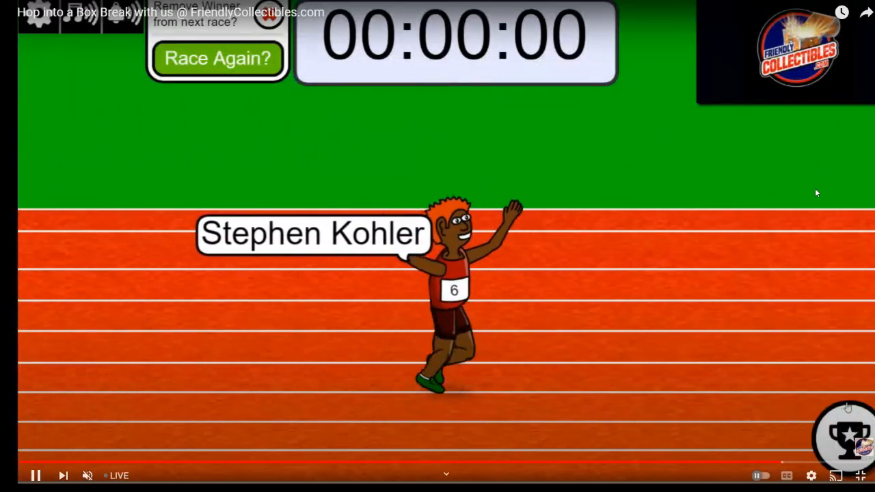